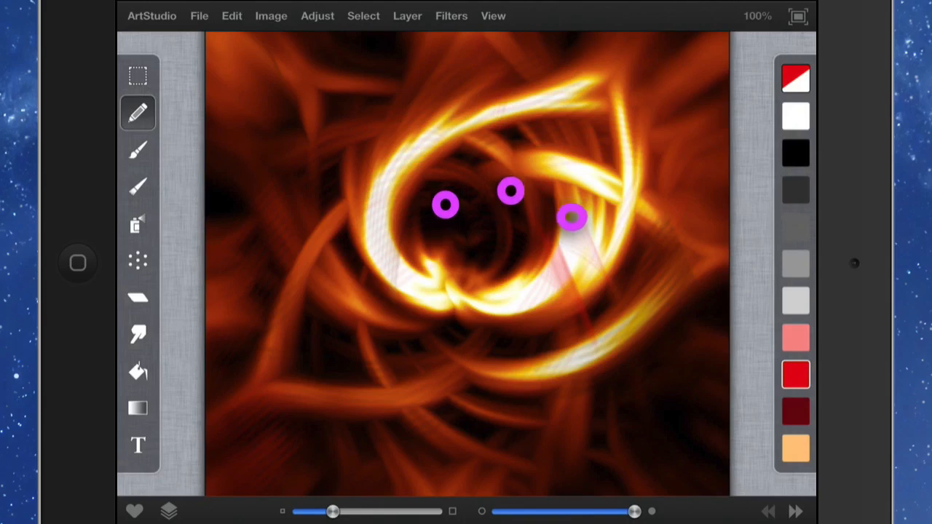
# Raise stroke smoothing to 60px, bring it back to 0px, then reset the drawing mode defaults
pyautogui.click(795, 78)
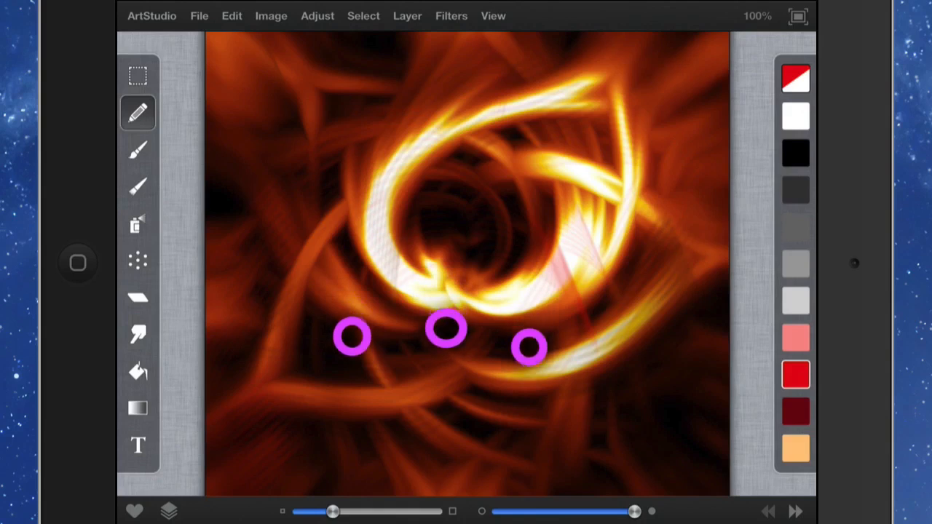
pyautogui.click(137, 113)
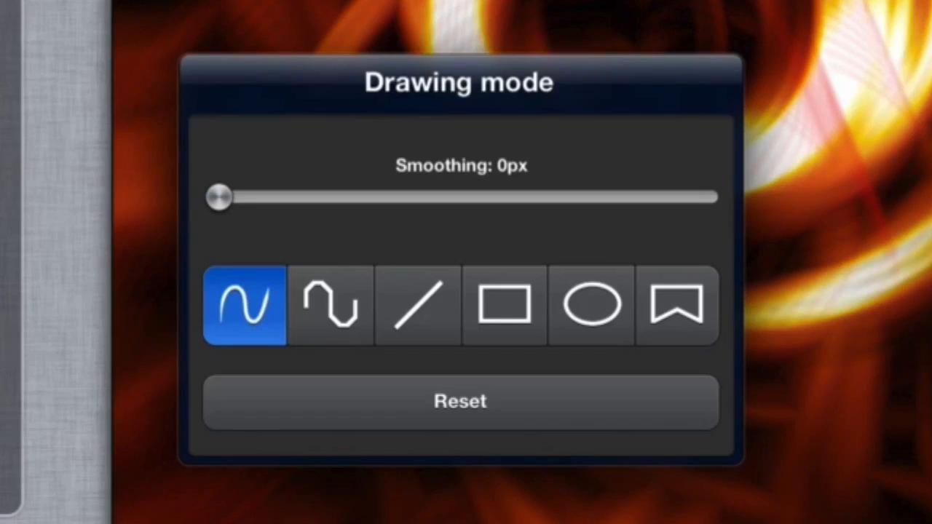
pyautogui.moveTo(220, 198); pyautogui.dragTo(510, 198)
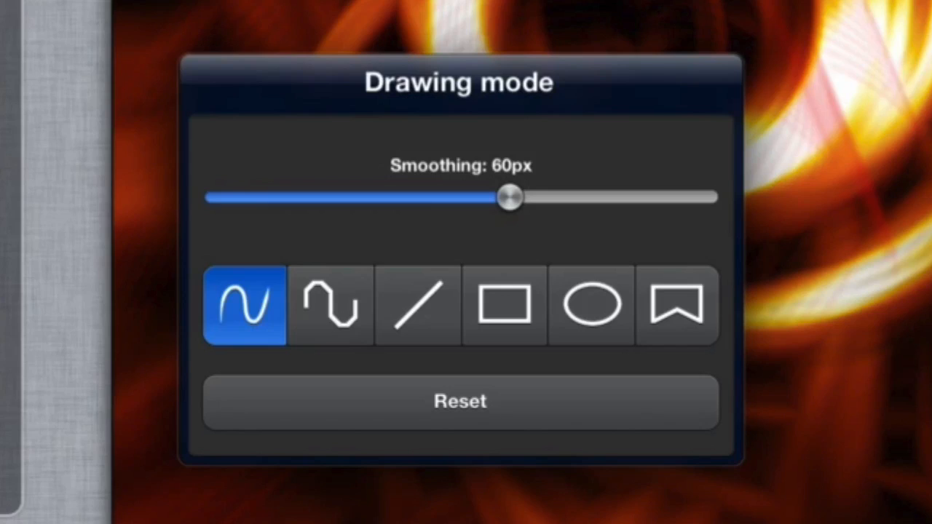
pyautogui.moveTo(509, 198); pyautogui.dragTo(218, 198)
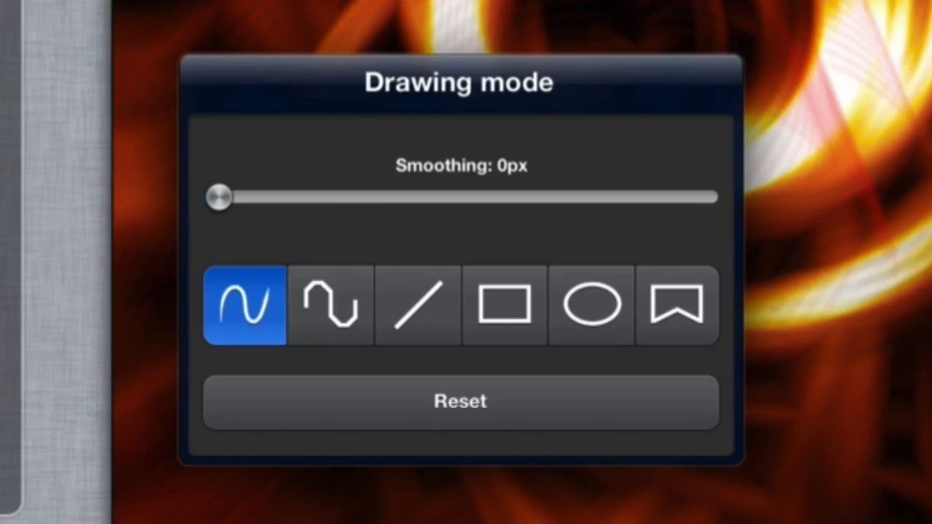
pyautogui.click(504, 304)
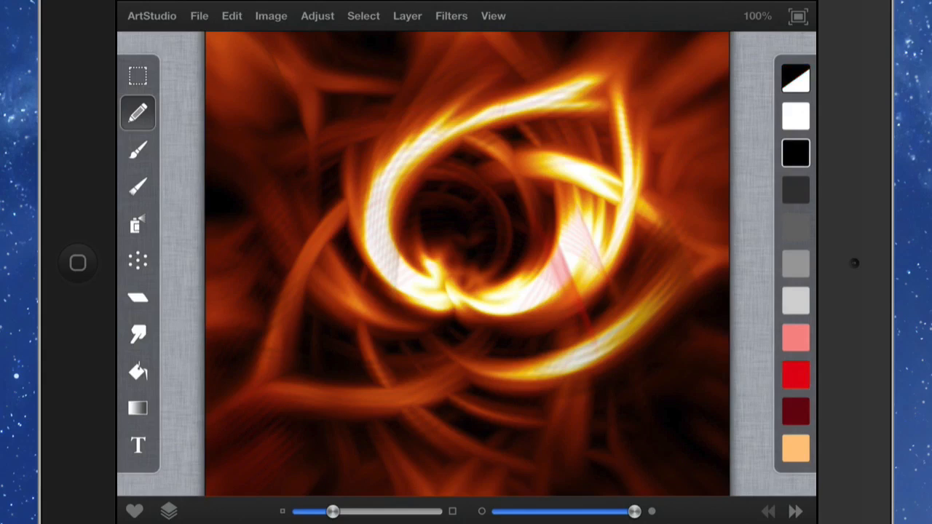
# Draw a black rectangle around the swirl centre, then switch to the soft Brush tool
pyautogui.moveTo(320, 177); pyautogui.dragTo(509, 306)
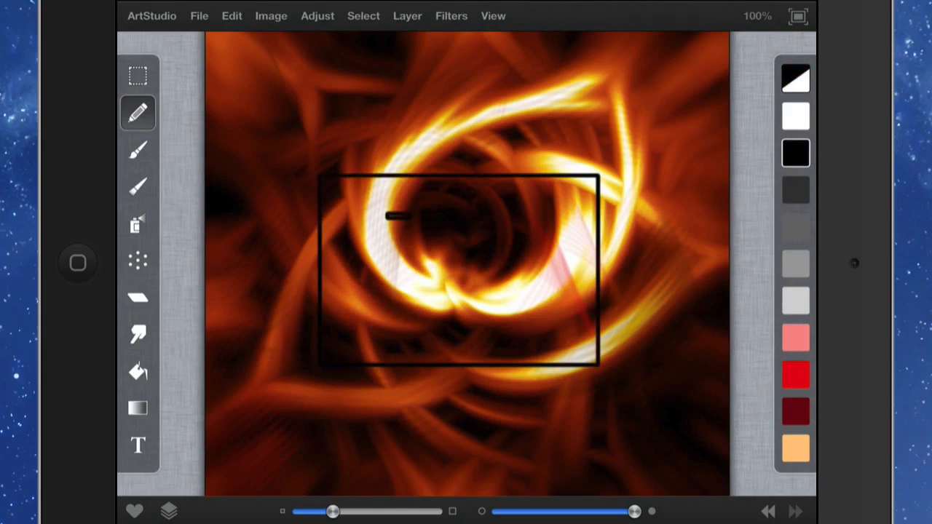
pyautogui.click(136, 148)
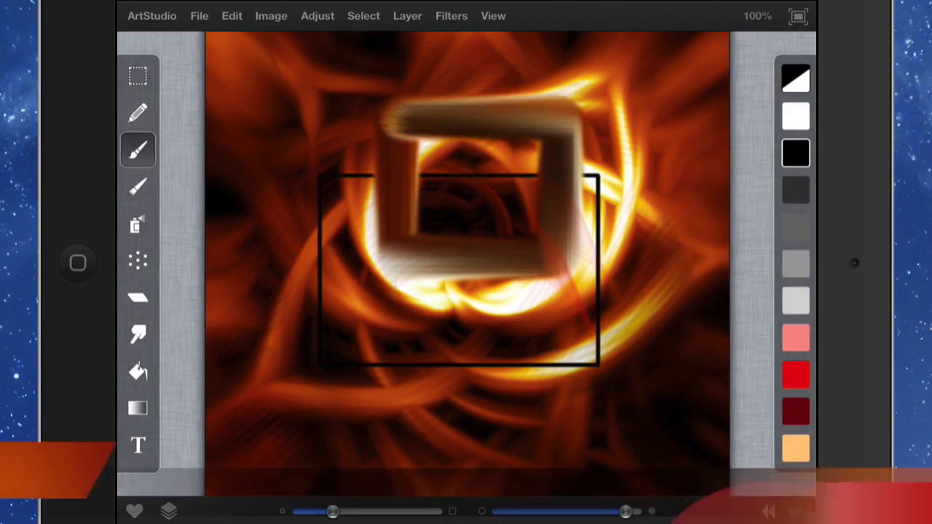
# Paint a grey polyline stroke and a grey ellipse stroke with the brush over the swirl
pyautogui.click(137, 149)
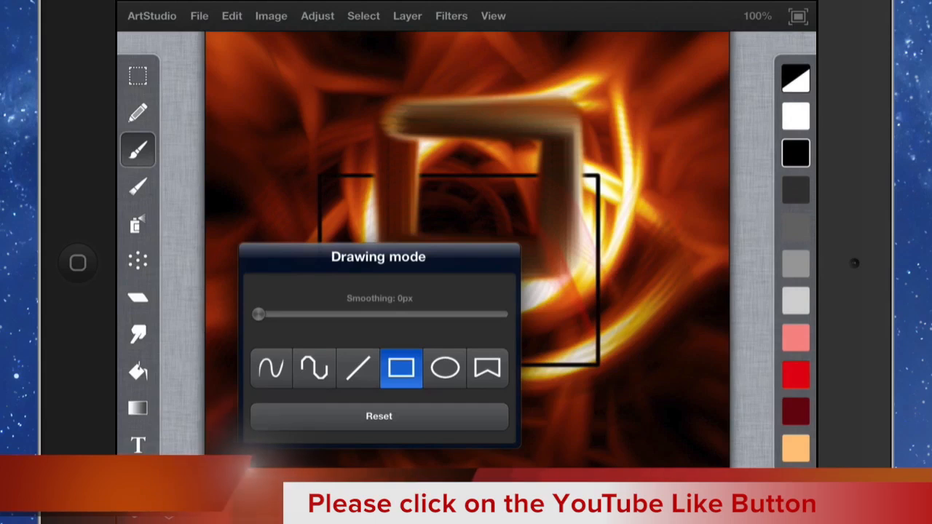
pyautogui.click(445, 367)
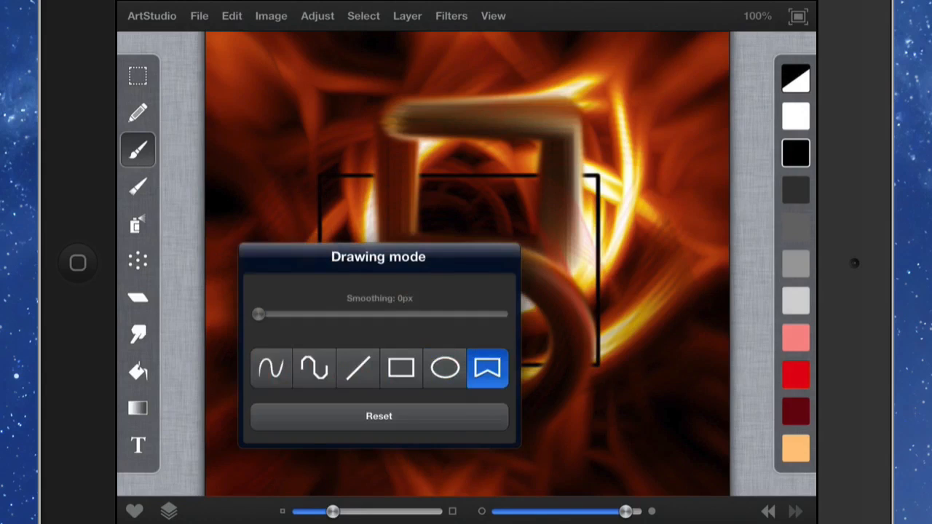
pyautogui.click(487, 367)
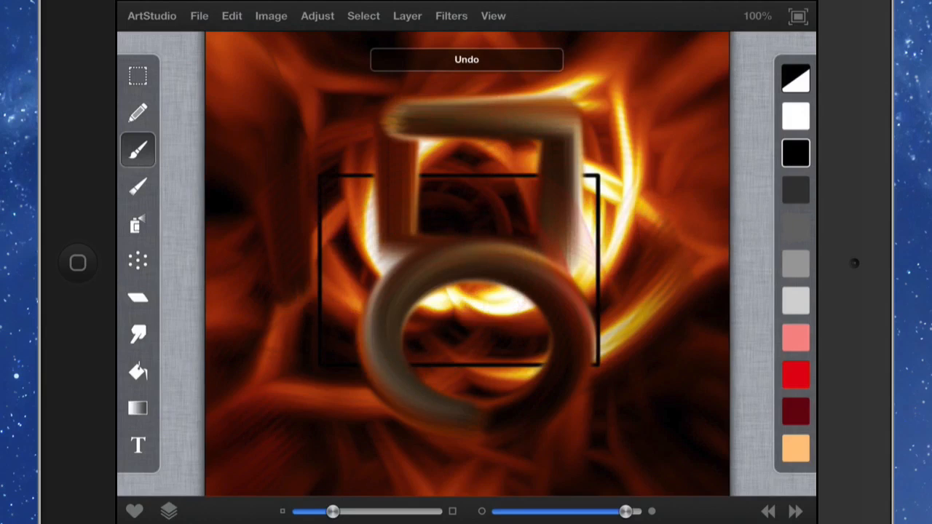
# Undo the two grey strokes and the black rectangle, leaving the plain swirl
pyautogui.click(466, 58)
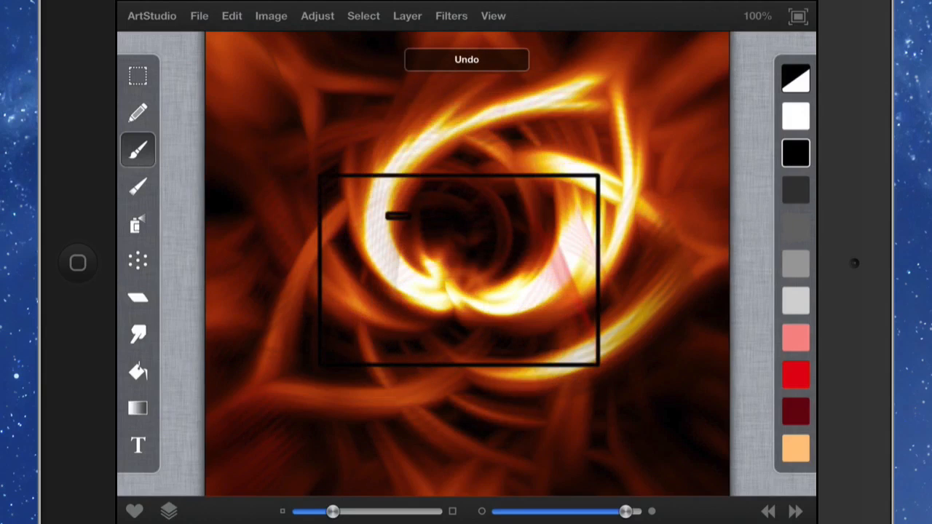
pyautogui.click(466, 58)
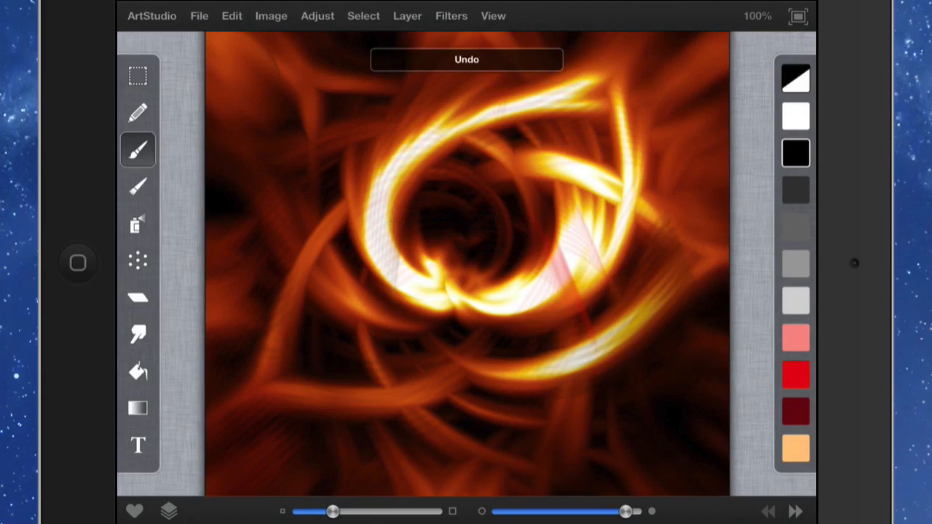
pyautogui.click(466, 58)
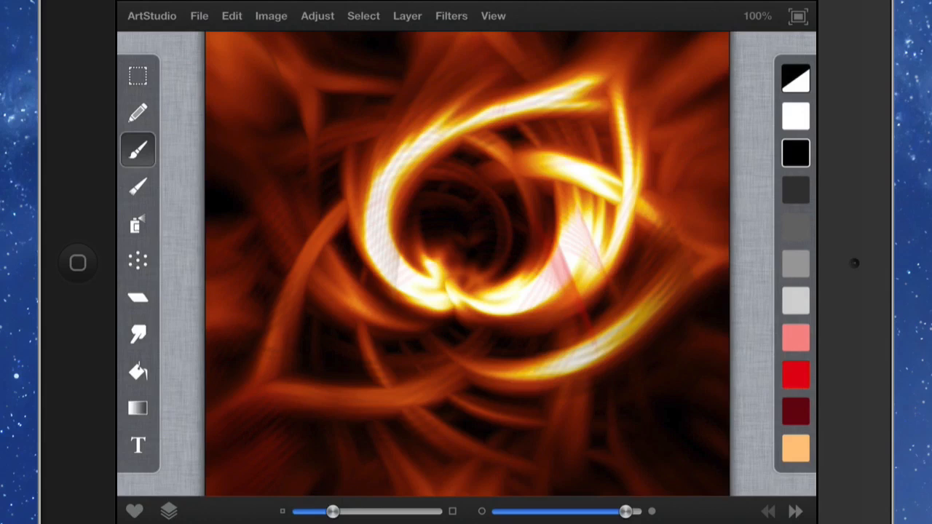
# Create a new image from the 500x500 Max Custom Brush preset with a transparent background
pyautogui.click(151, 16)
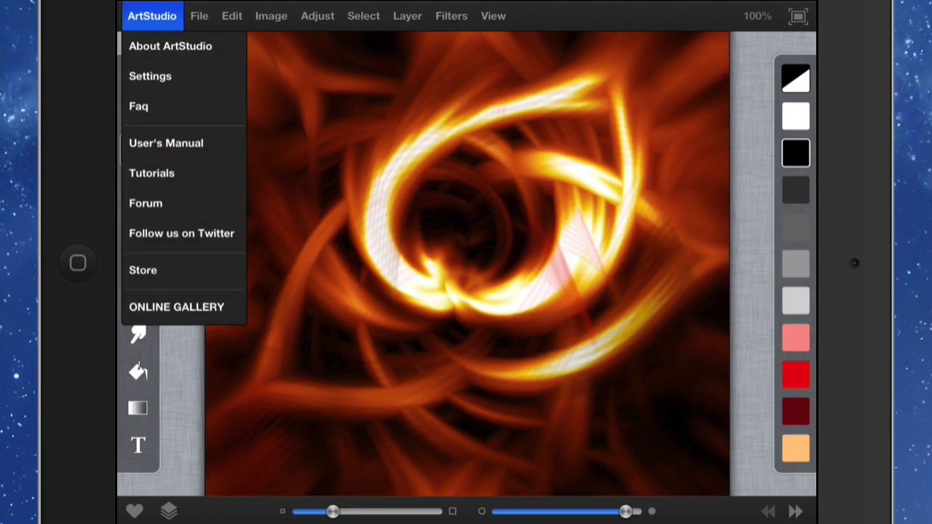
pyautogui.click(198, 15)
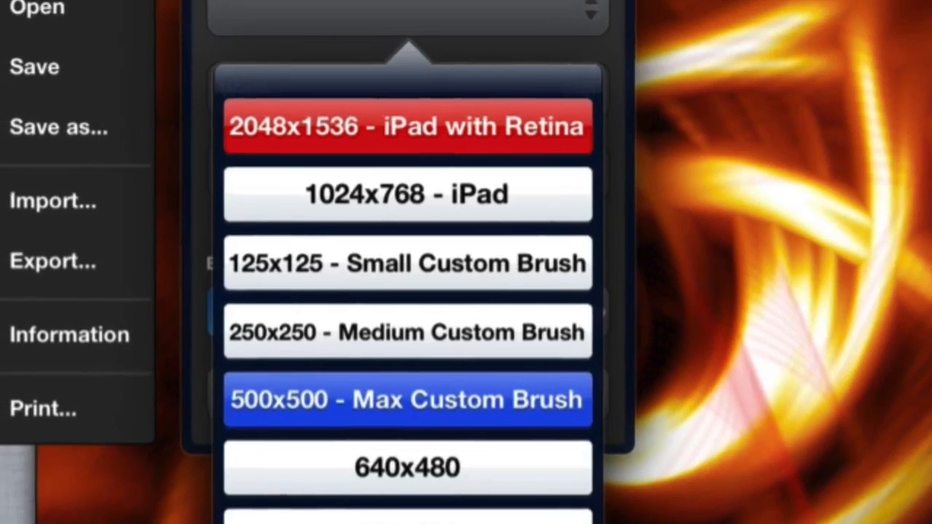
pyautogui.click(406, 399)
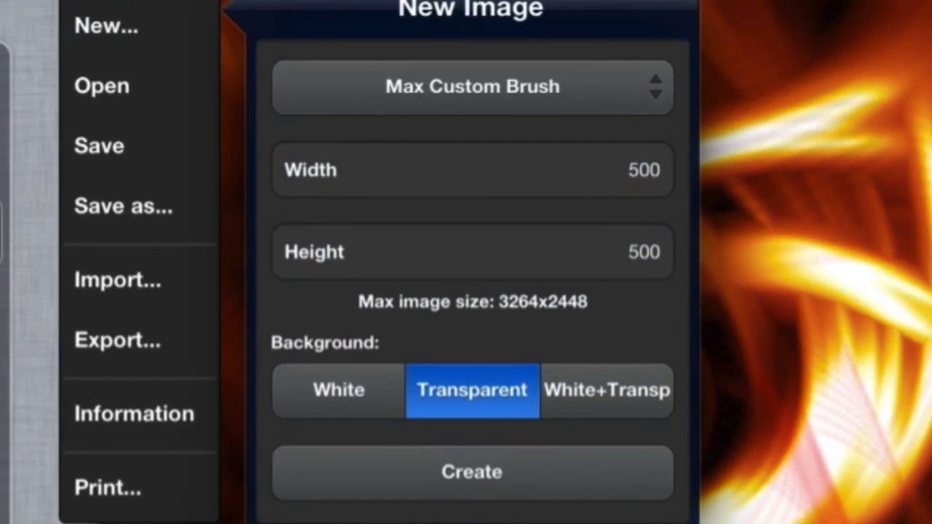
pyautogui.click(472, 472)
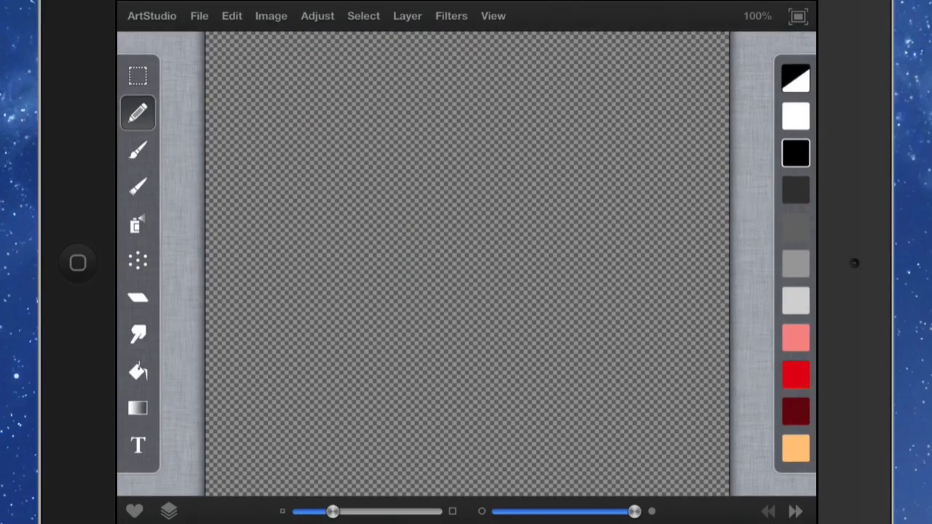
# Draw curving black lines, then pick a soft round Basic brush tip for a blurred stroke
pyautogui.moveTo(327, 172); pyautogui.dragTo(488, 350)
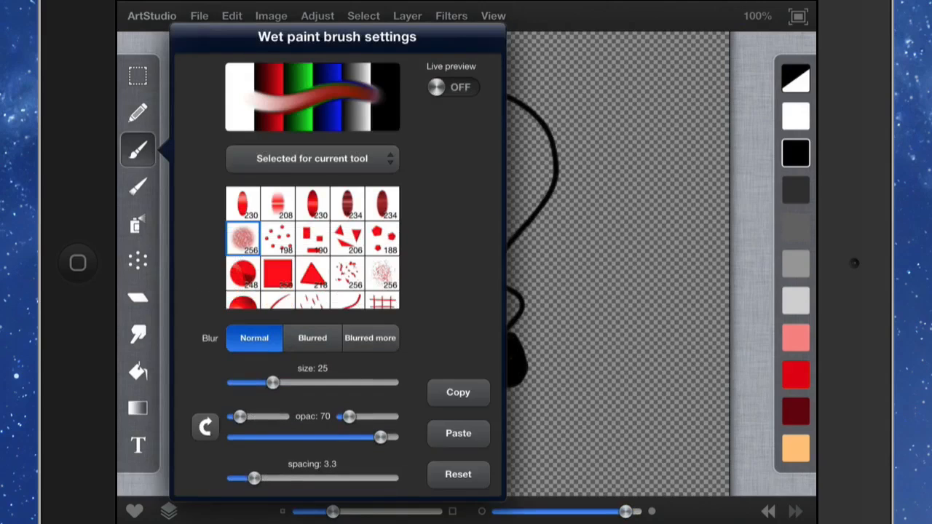
pyautogui.click(390, 158)
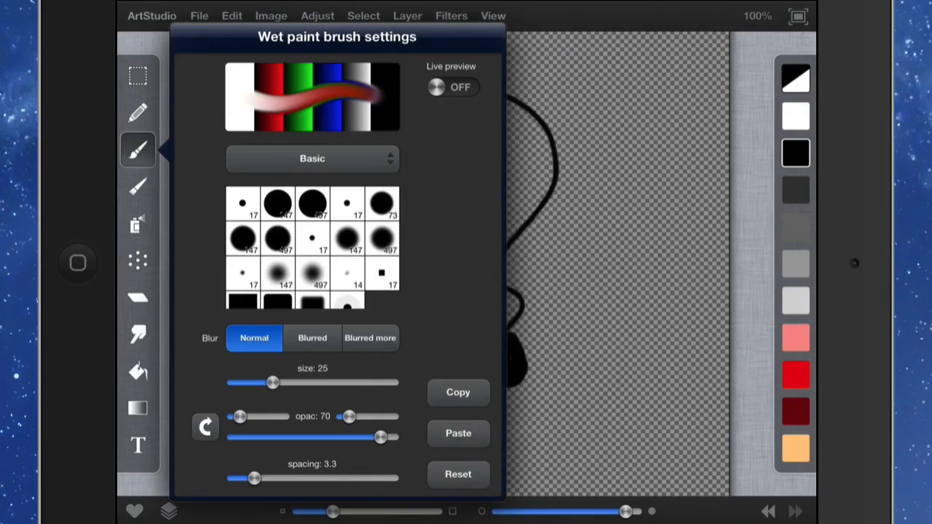
pyautogui.click(381, 274)
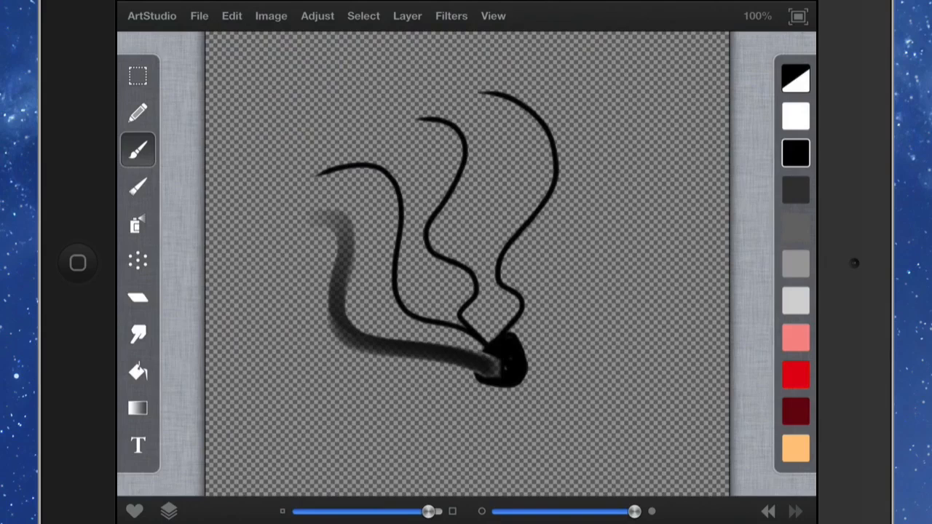
# Export the drawing via Add to custom brushes, saved as Brush0000
pyautogui.click(198, 15)
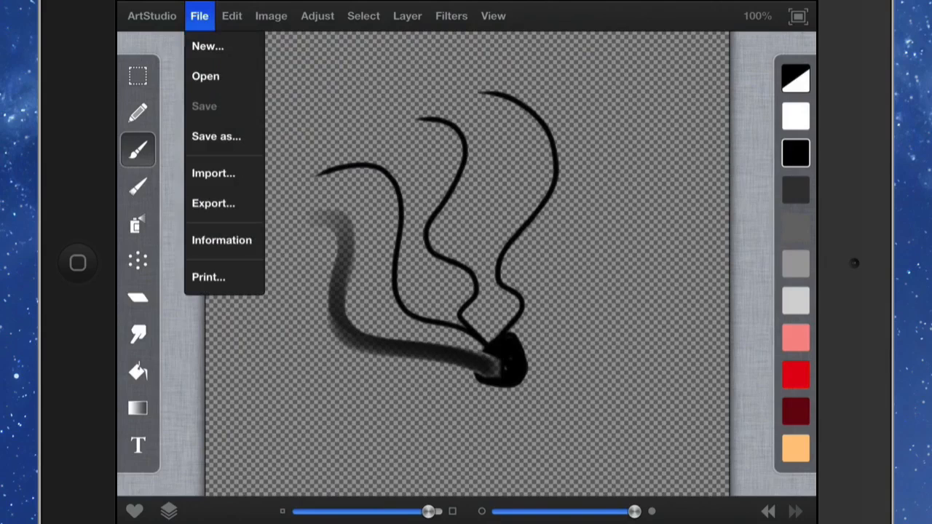
pyautogui.click(212, 204)
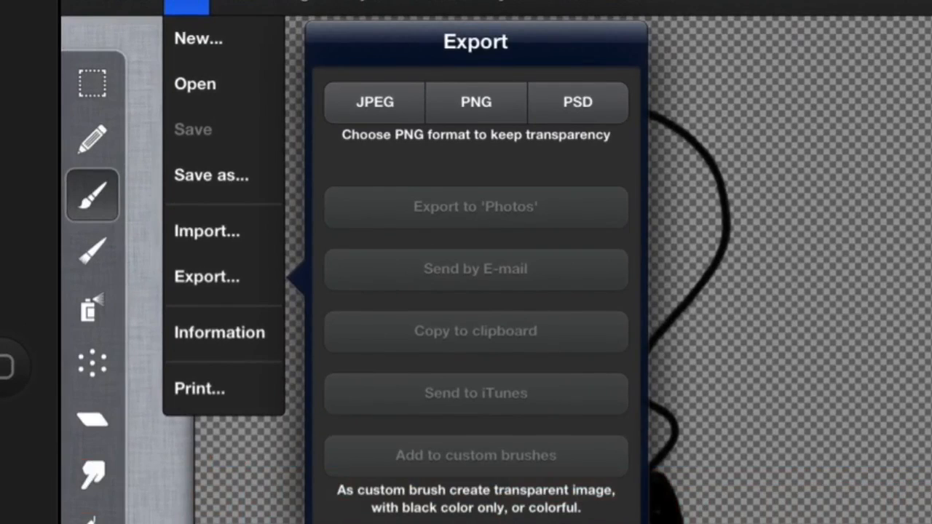
pyautogui.click(475, 102)
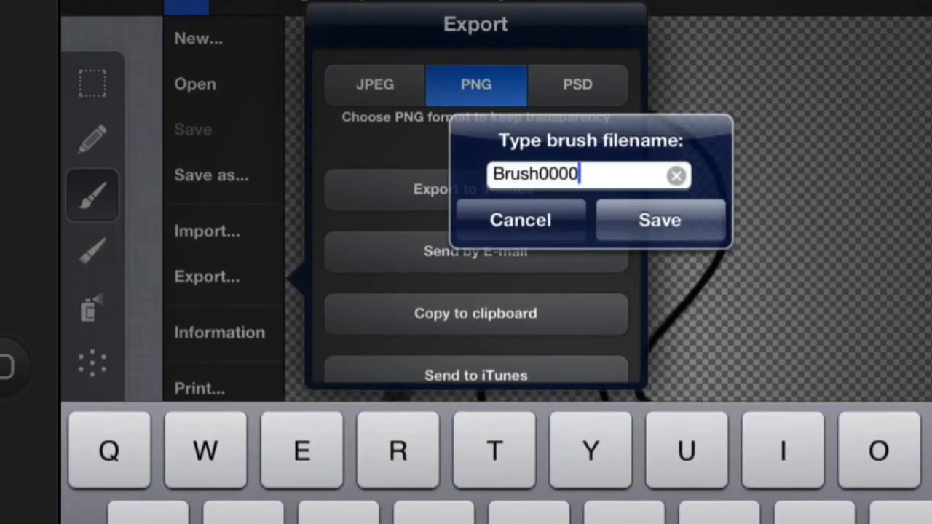
pyautogui.click(660, 218)
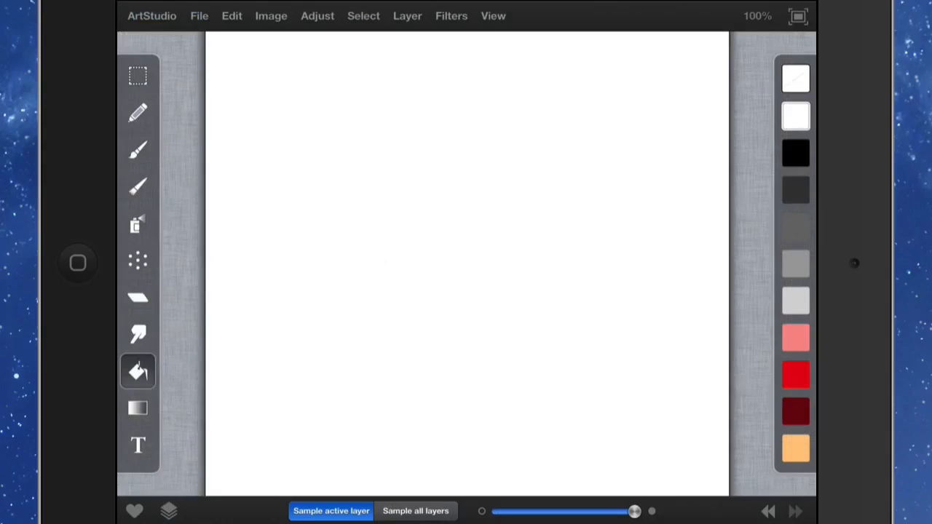
# Load the Brush0000 custom brush into the wet paint brush at size 50, opacity 15, spacing 18, wetness 30
pyautogui.click(137, 148)
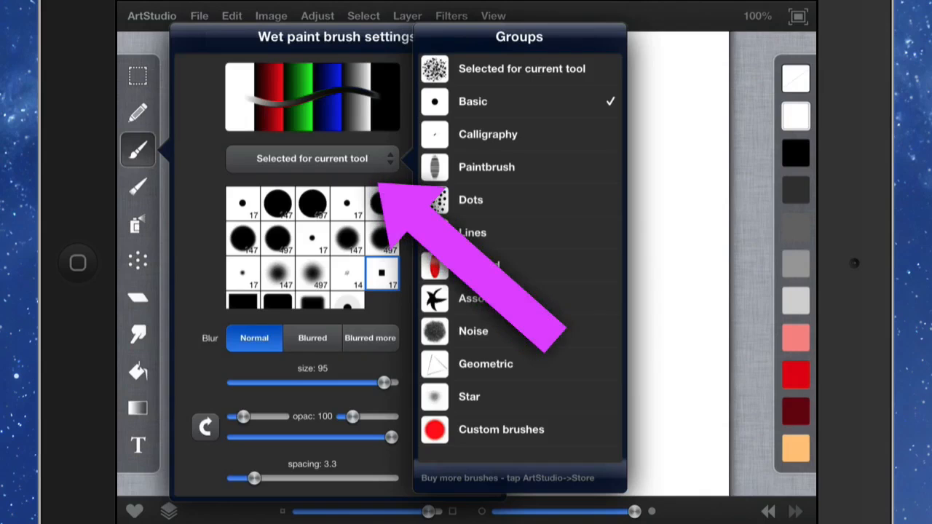
pyautogui.click(501, 428)
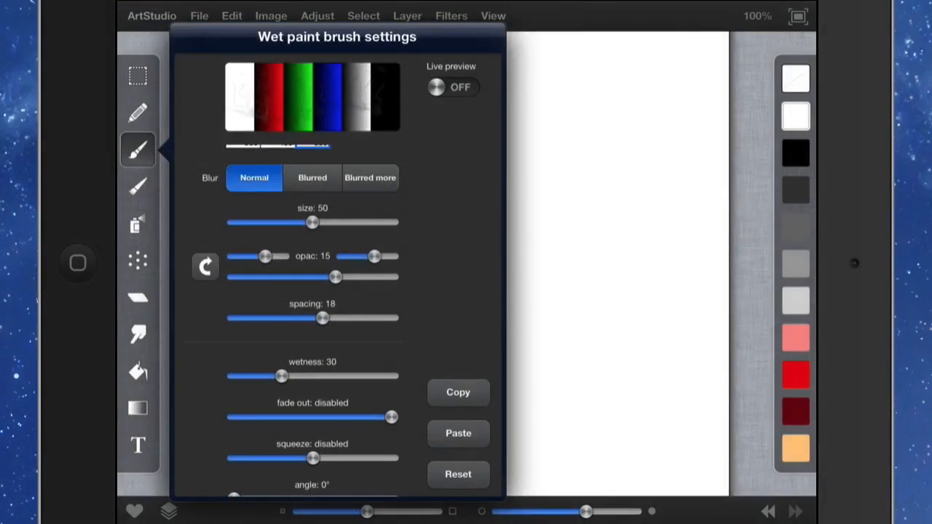
# Set brush angle 122°, jitter scatter 25 and jitter spacing 26, then pick red paint
pyautogui.moveTo(372, 256); pyautogui.dragTo(391, 256)
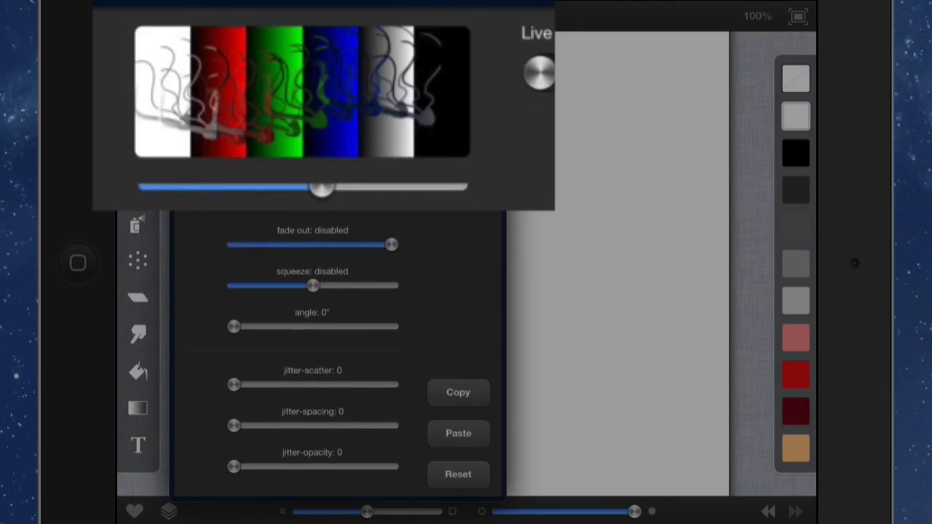
pyautogui.moveTo(233, 326); pyautogui.dragTo(268, 326)
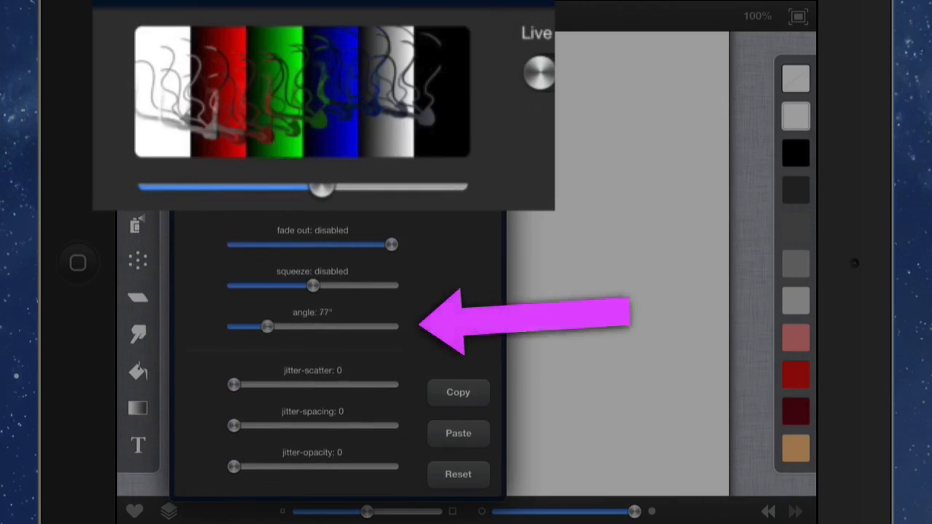
pyautogui.moveTo(268, 326); pyautogui.dragTo(288, 327)
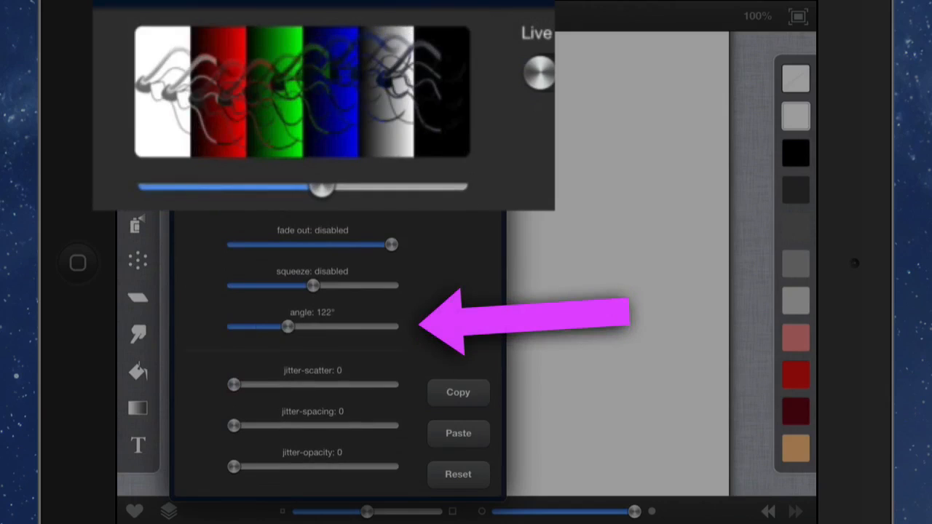
pyautogui.moveTo(233, 385); pyautogui.dragTo(274, 384)
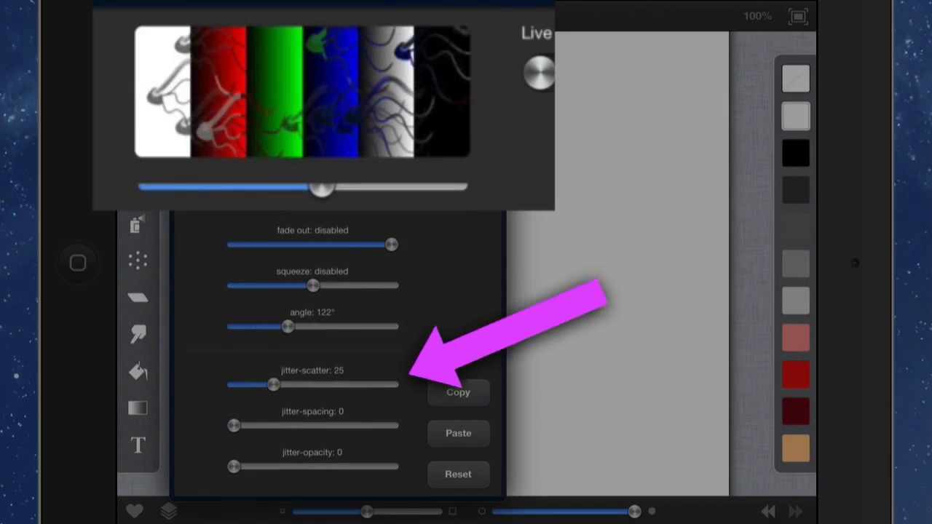
pyautogui.moveTo(233, 425); pyautogui.dragTo(275, 425)
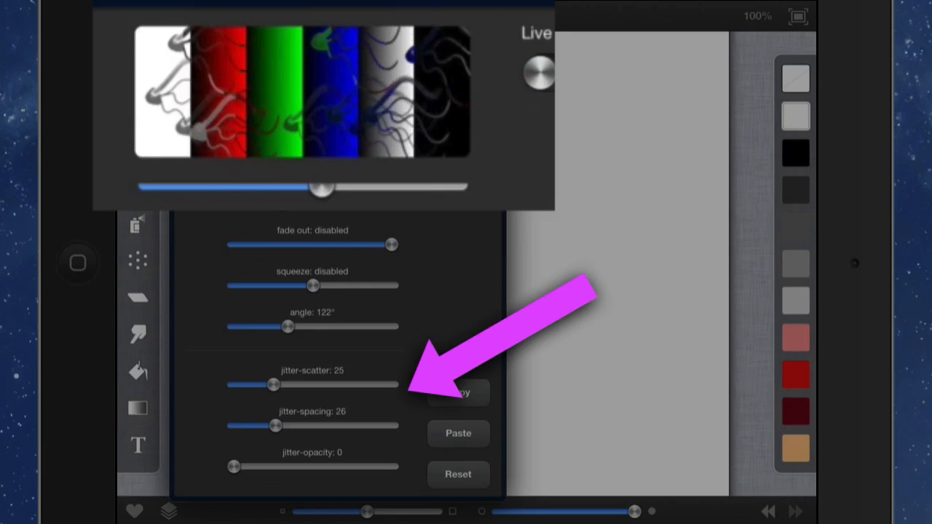
pyautogui.moveTo(232, 466); pyautogui.dragTo(291, 454)
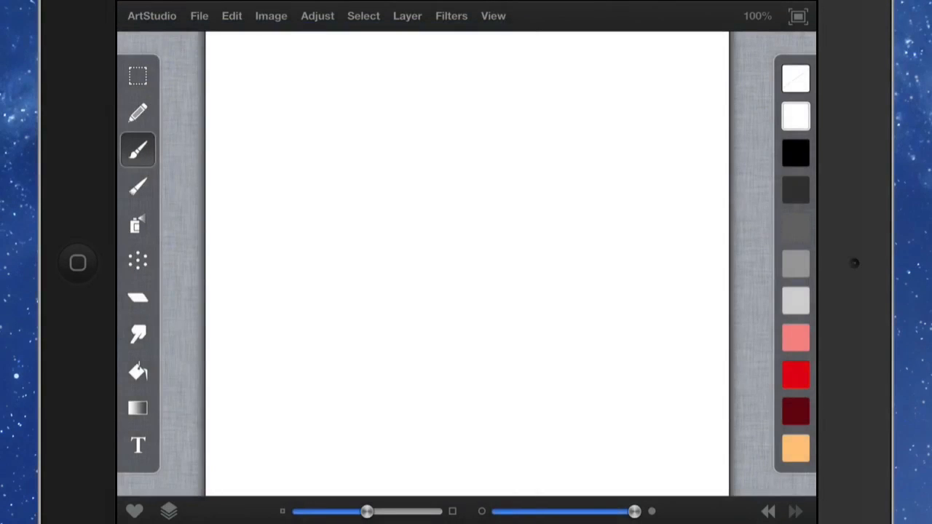
pyautogui.click(795, 376)
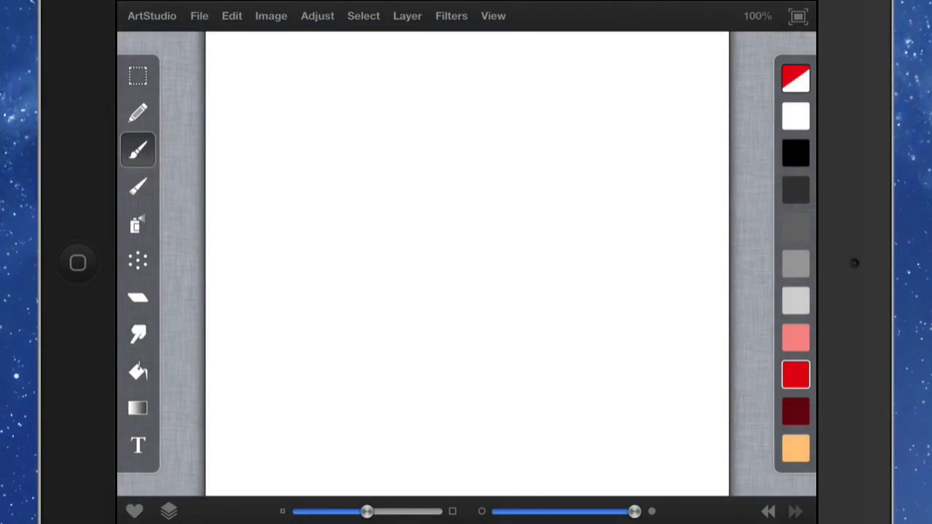